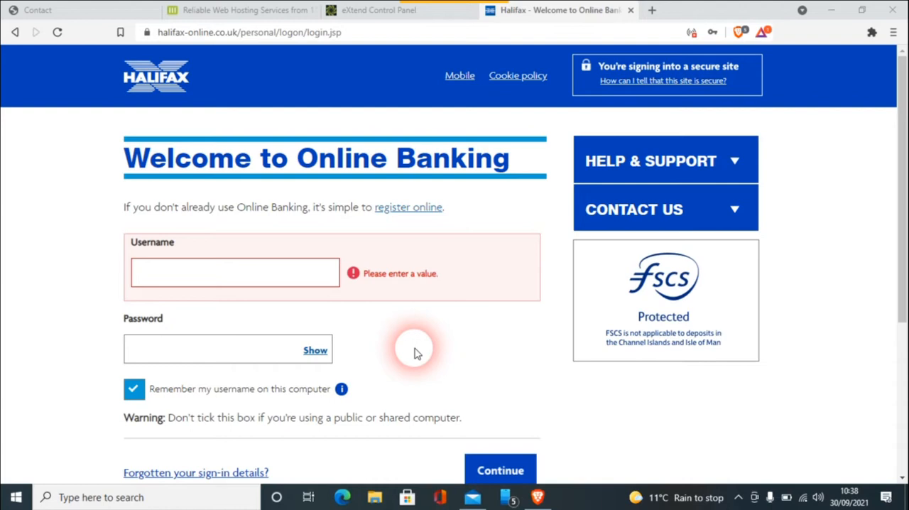
{"action": "mouse_move", "coordinate": [368, 335]}
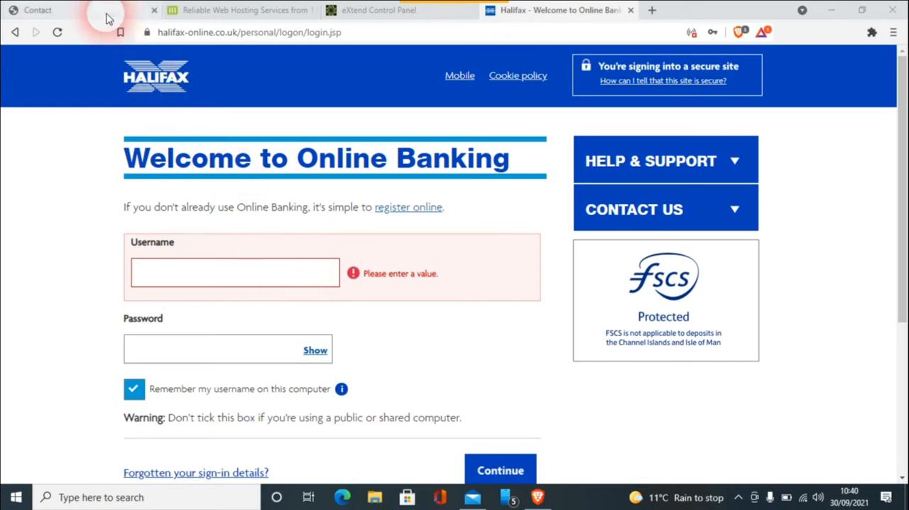
Step: Return to the dozydayz.co.uk Contact tab showing the filled-in name, email and message form
{"action": "left_click", "coordinate": [38, 10]}
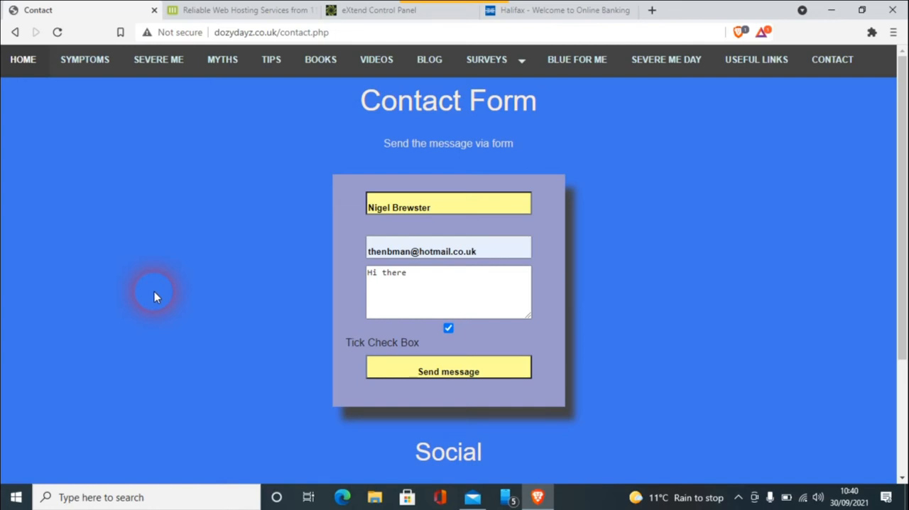
{"action": "mouse_move", "coordinate": [257, 279]}
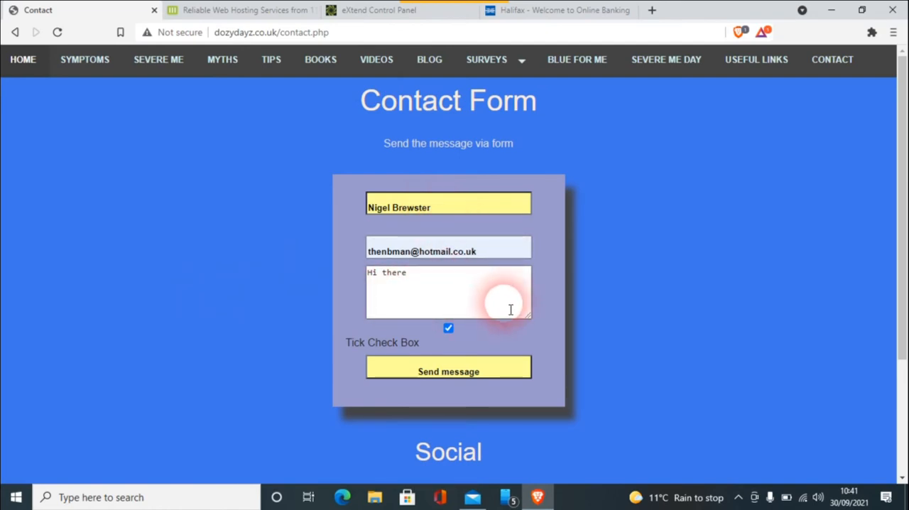
{"action": "mouse_move", "coordinate": [448, 328]}
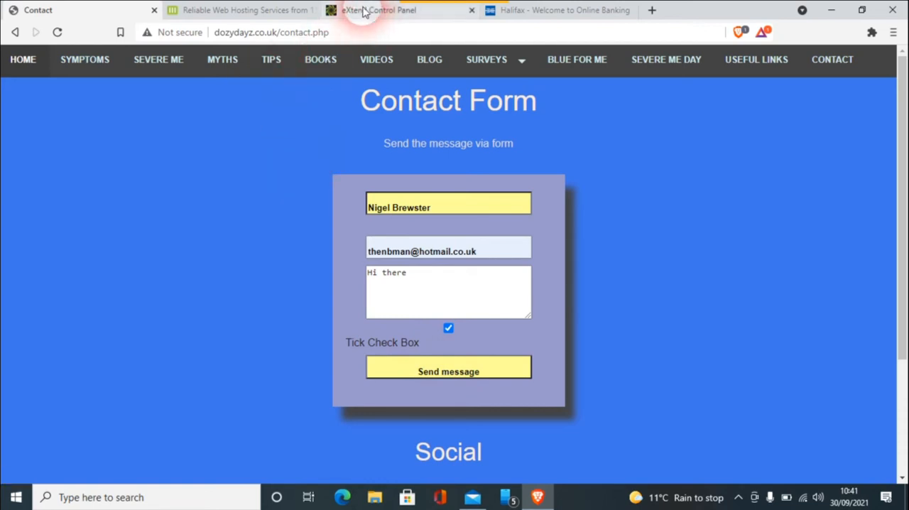
Step: Show contact.php in the eXtend file manager editor and select its PHP form-handling code
{"action": "left_click", "coordinate": [380, 10]}
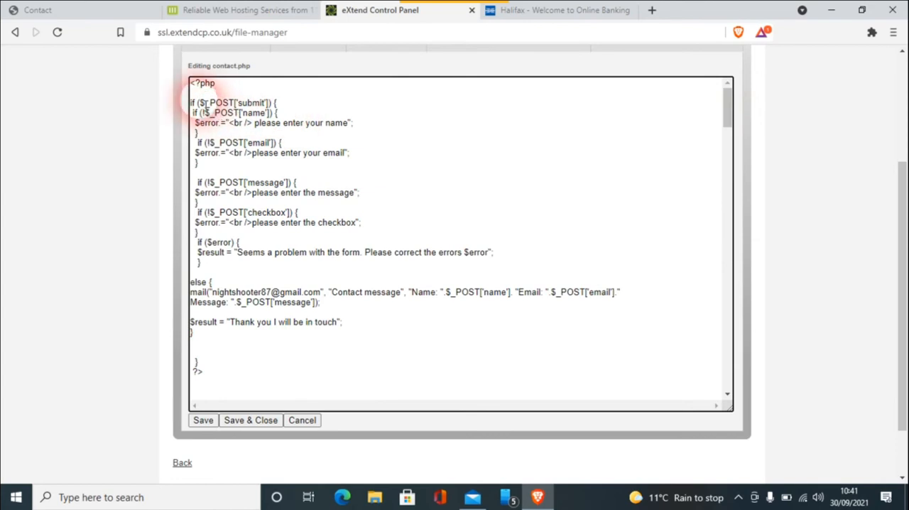
{"action": "mouse_move", "coordinate": [727, 115]}
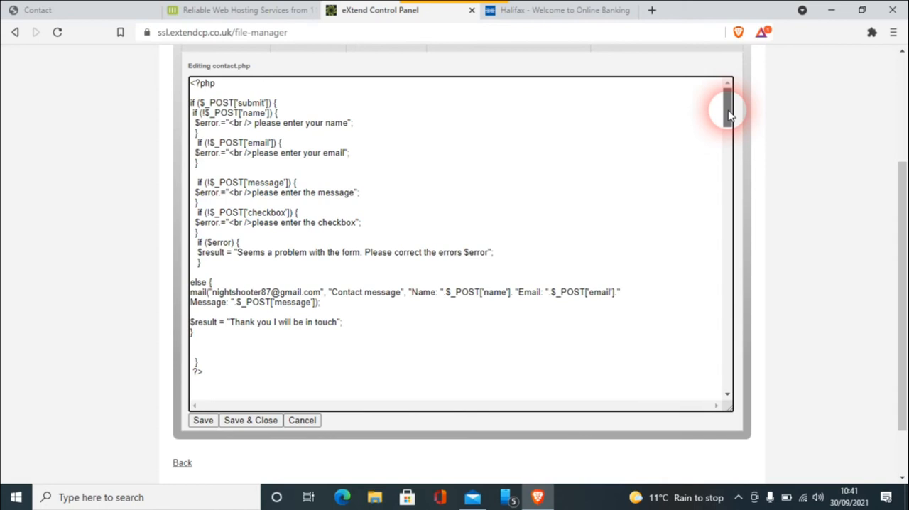
{"action": "scroll", "scroll_direction": "down", "scroll_amount": 3}
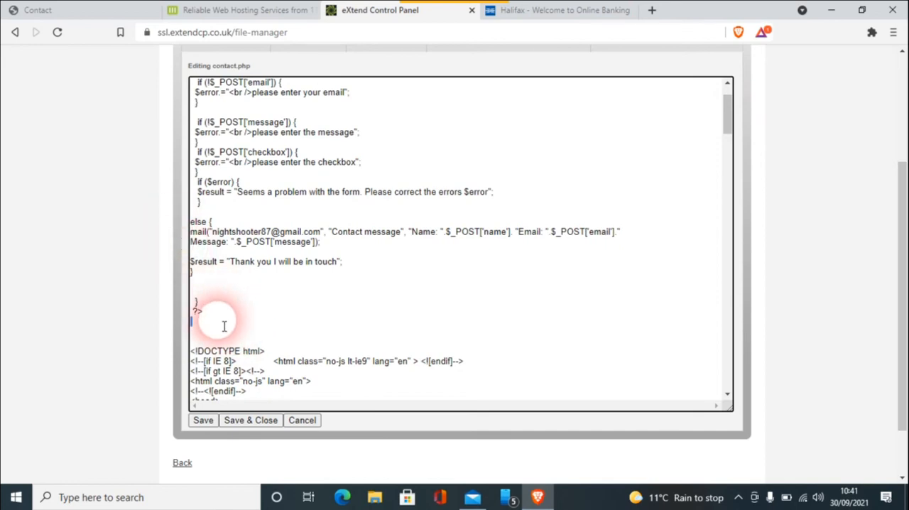
{"action": "key", "text": "ctrl+a"}
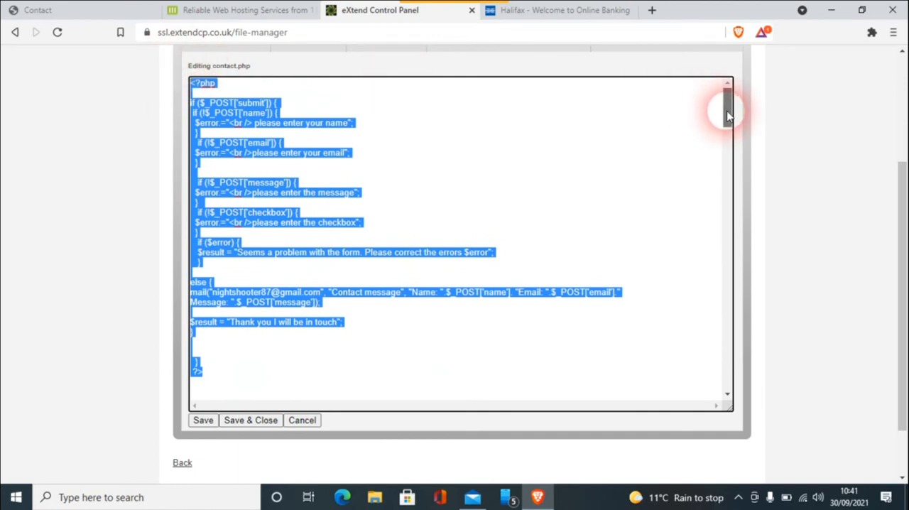
{"action": "scroll", "scroll_direction": "down", "scroll_amount": 3}
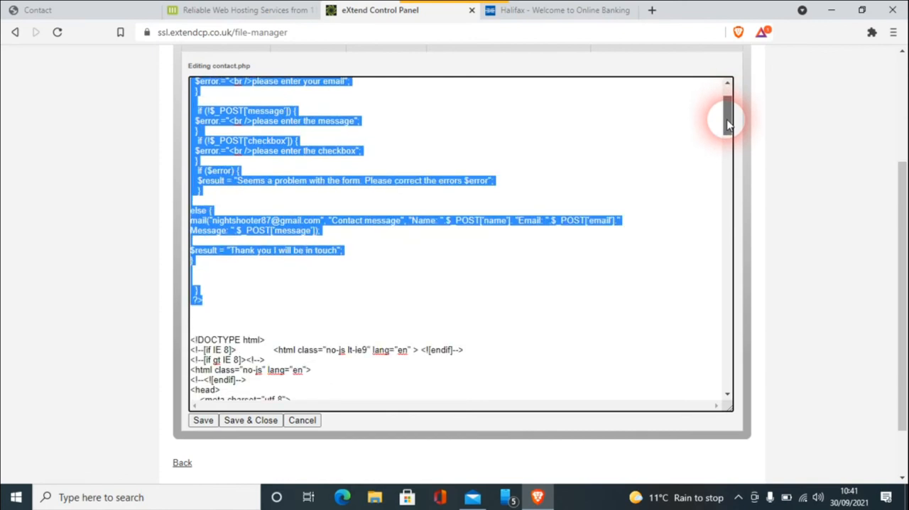
{"action": "scroll", "scroll_direction": "down", "scroll_amount": 3}
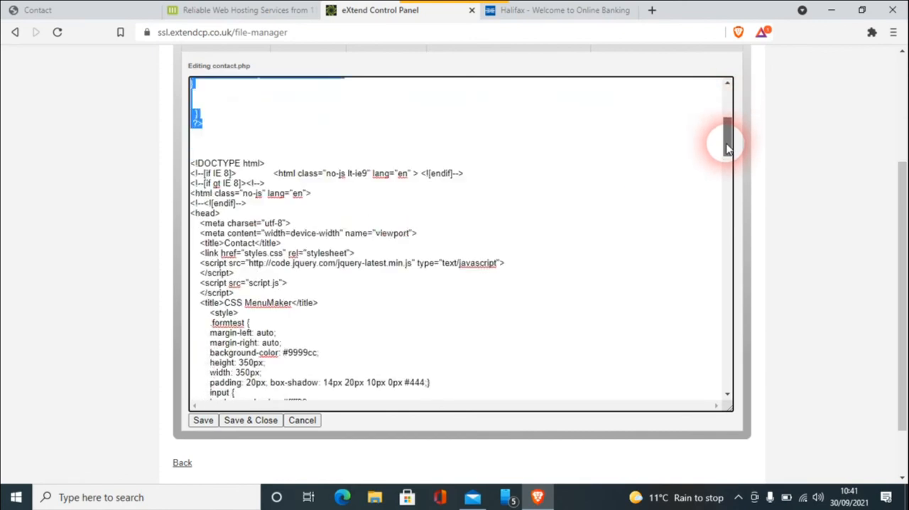
{"action": "scroll", "scroll_direction": "down", "scroll_amount": 3}
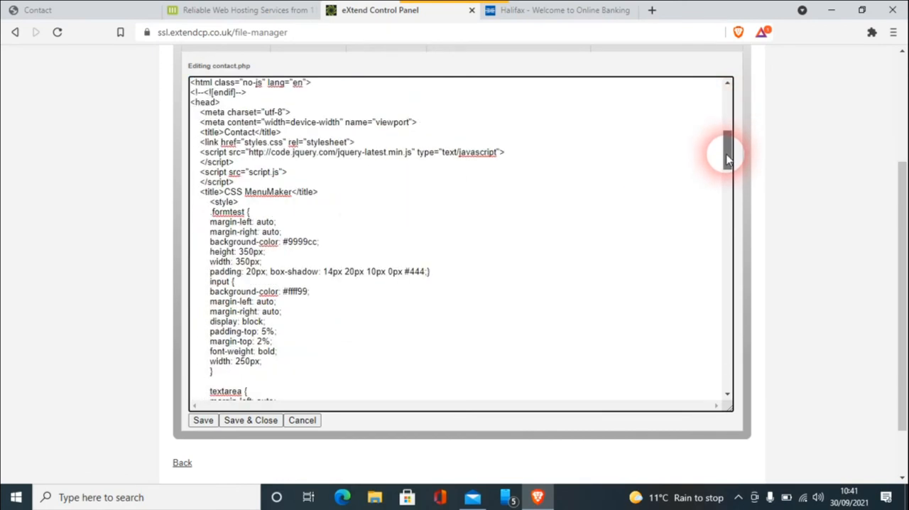
{"action": "scroll", "scroll_direction": "down", "scroll_amount": 3}
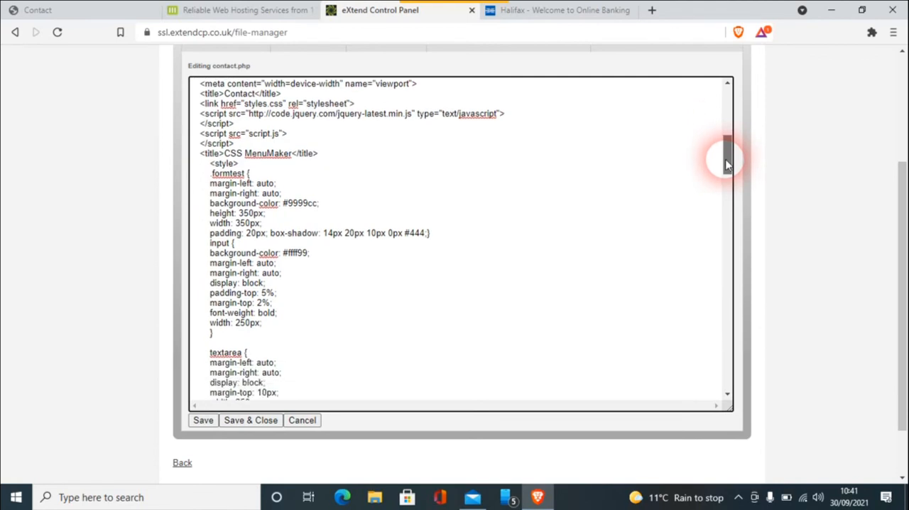
{"action": "scroll", "scroll_direction": "down", "scroll_amount": 3}
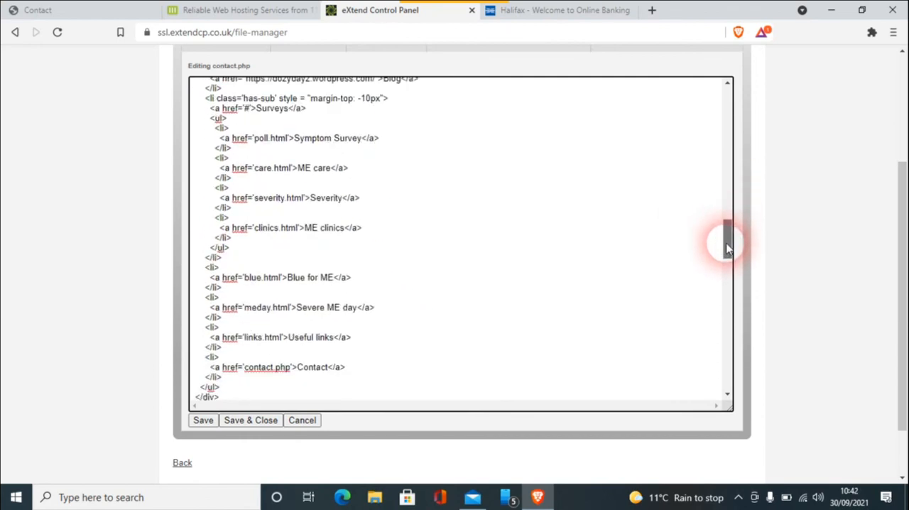
{"action": "scroll", "scroll_direction": "down", "scroll_amount": 3}
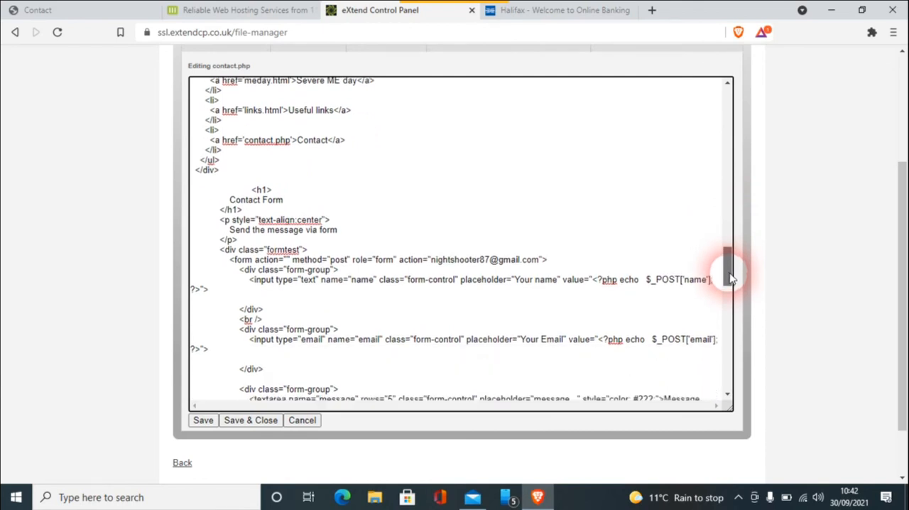
{"action": "scroll", "scroll_direction": "down", "scroll_amount": 3}
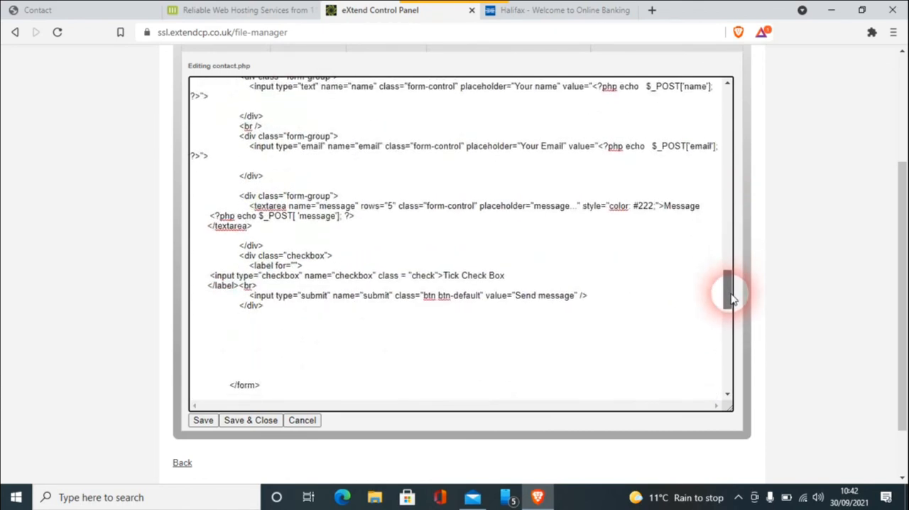
{"action": "scroll", "scroll_direction": "down", "scroll_amount": 3}
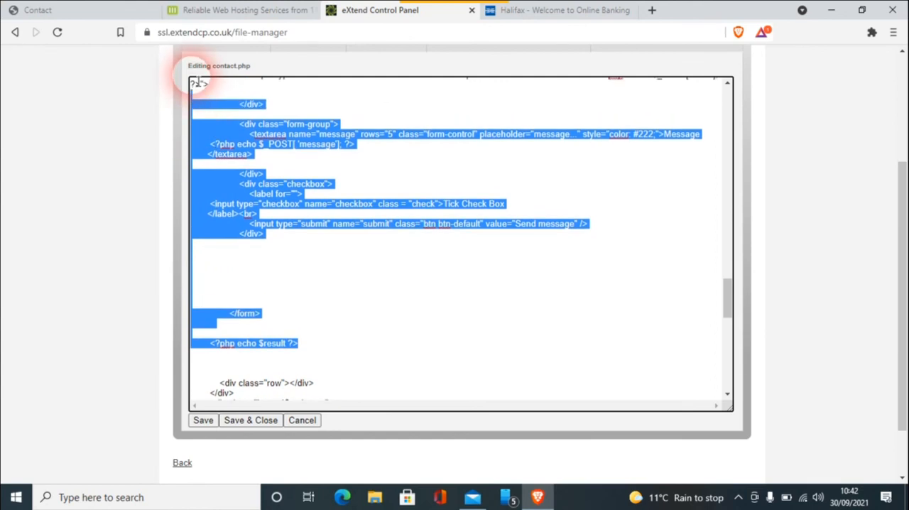
{"action": "scroll", "scroll_direction": "up", "scroll_amount": 3}
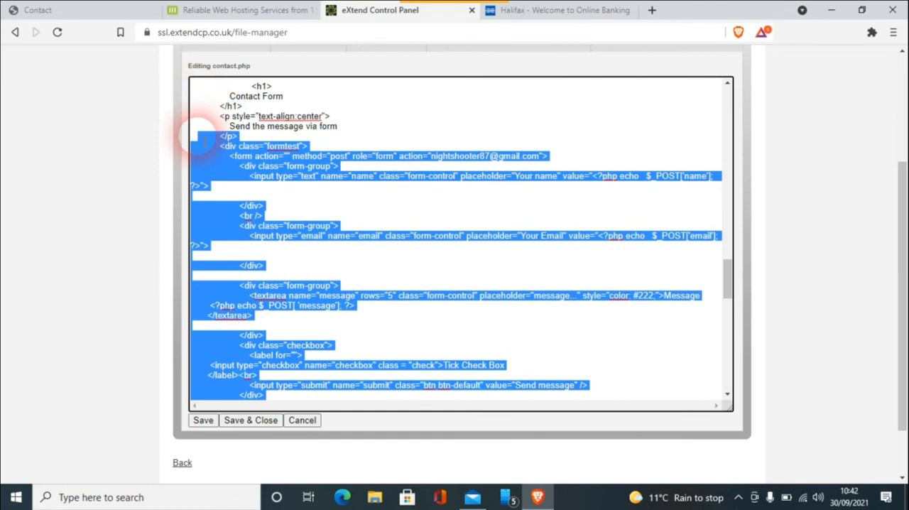